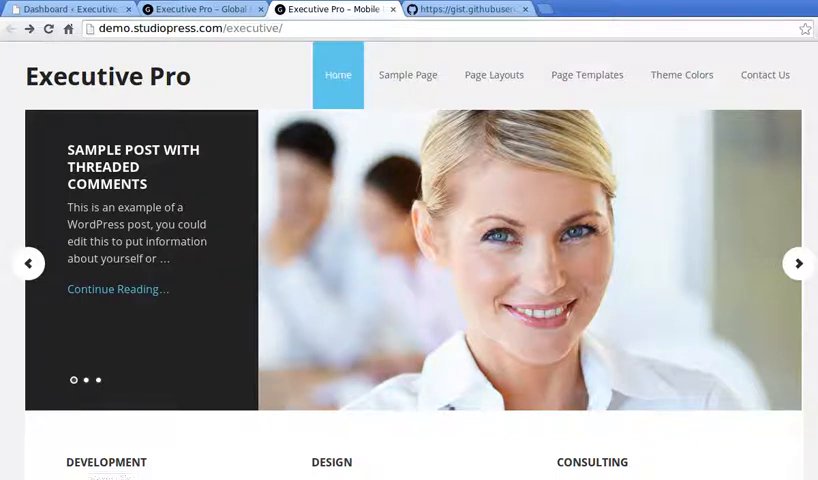
mouse_move(268, 90)
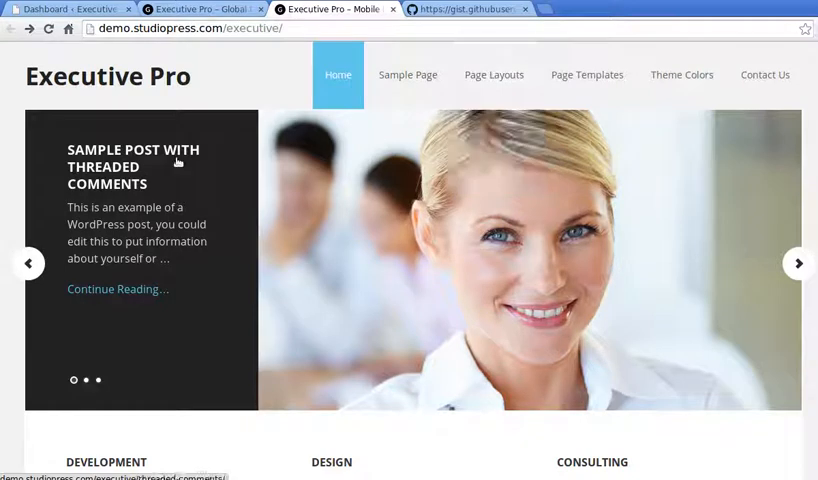
mouse_move(22, 140)
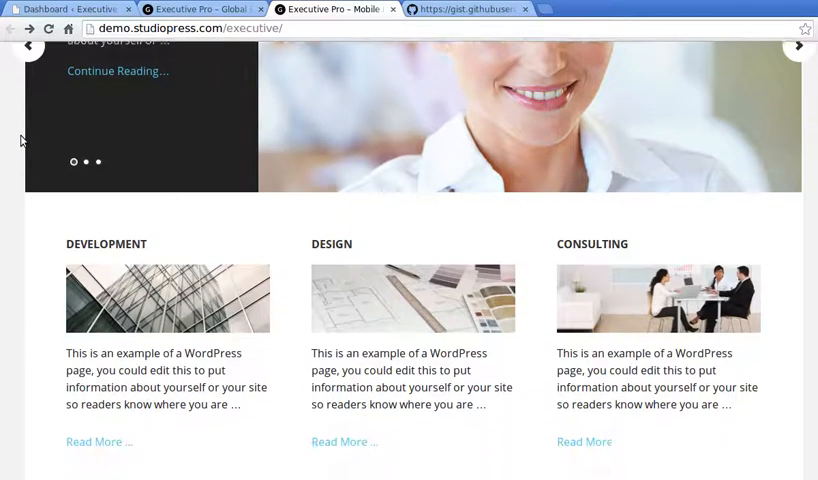
Scroll the Executive Pro demo home page down to the Call to Action Banner with its Contact Us Today button.
scroll(down, 3)
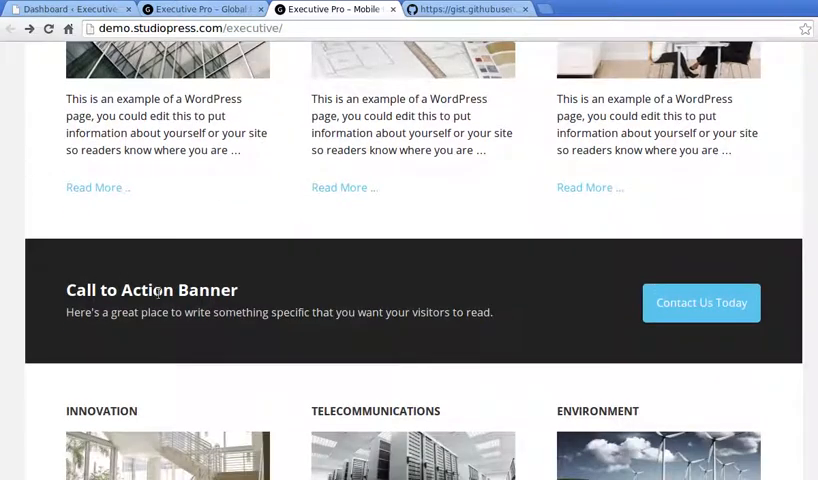
scroll(up, 3)
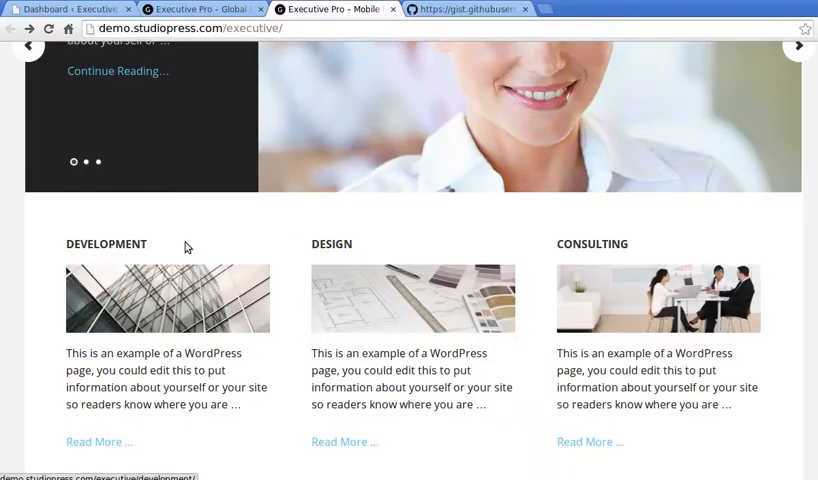
scroll(down, 3)
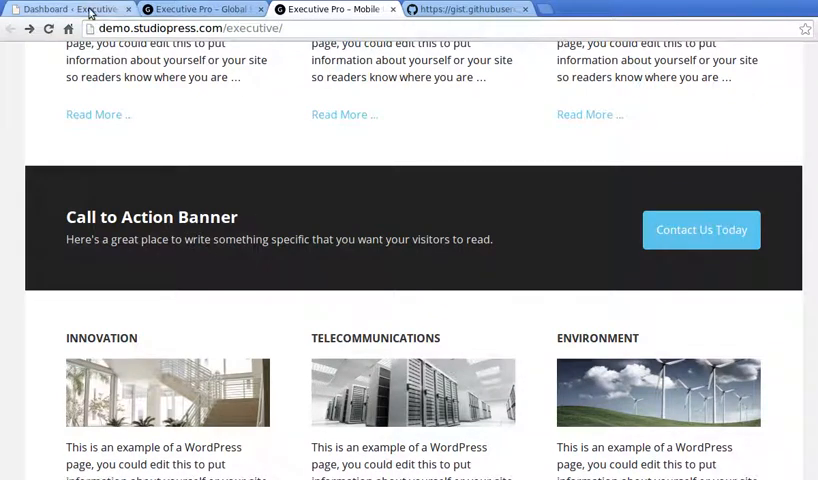
Go from the dashboard to Appearance > Widgets and reach the Home - Call To Action area.
click(64, 8)
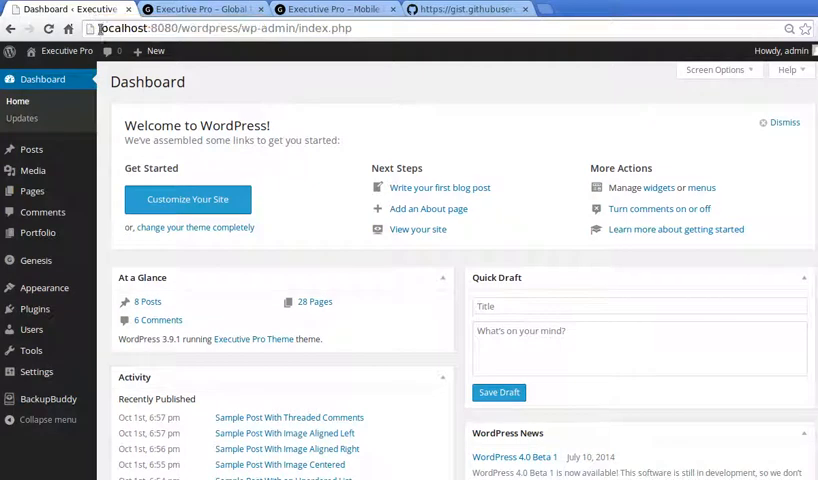
mouse_move(44, 288)
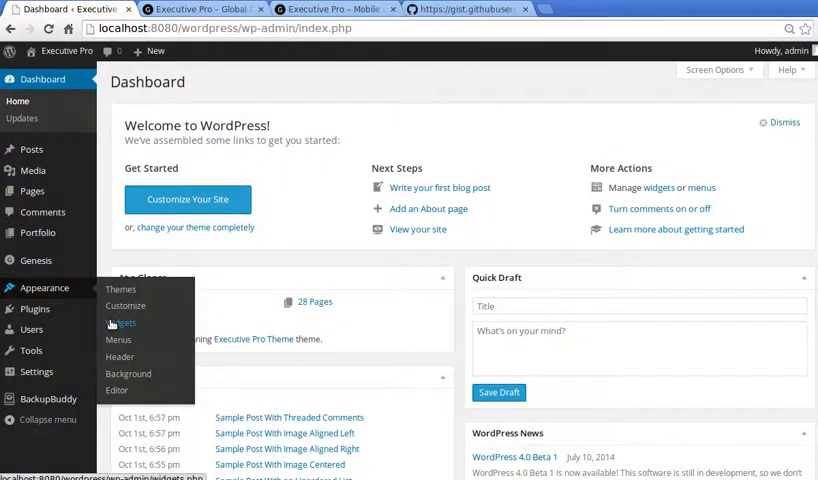
click(122, 324)
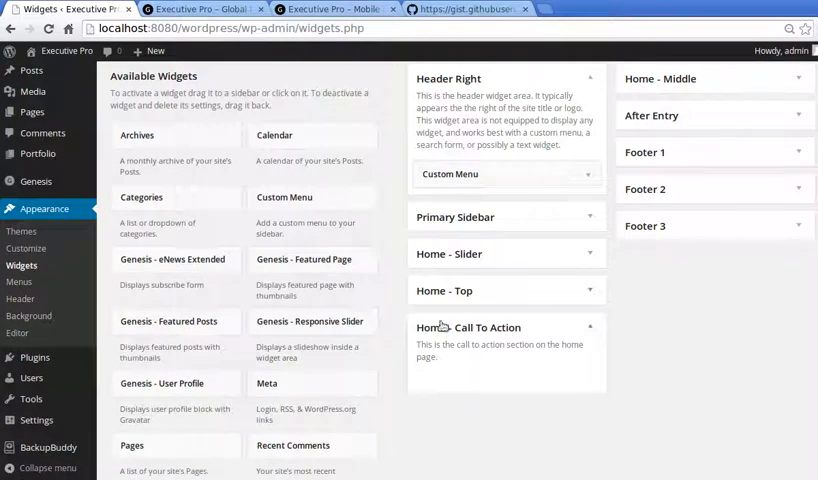
mouse_move(444, 332)
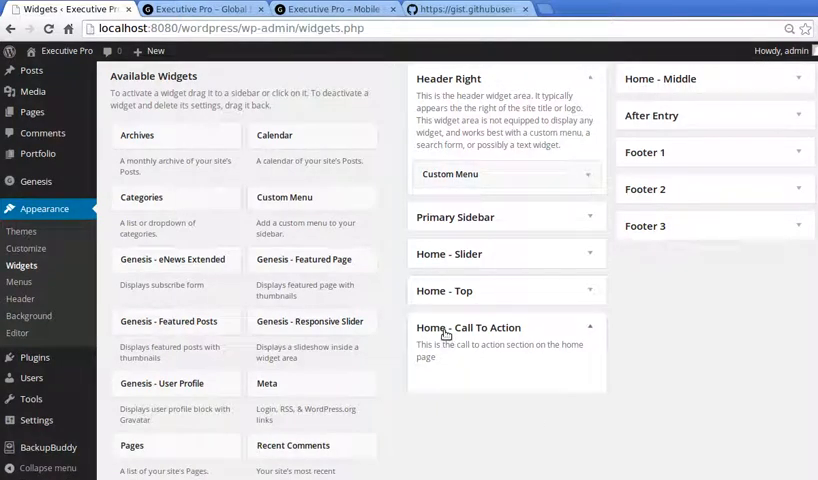
scroll(down, 3)
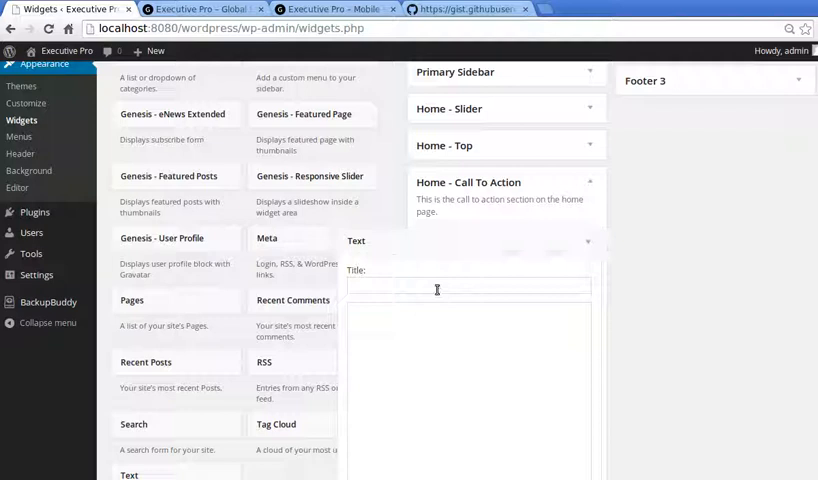
Title the Text widget in Home - Call To Action 'Call To Action'.
text(c)
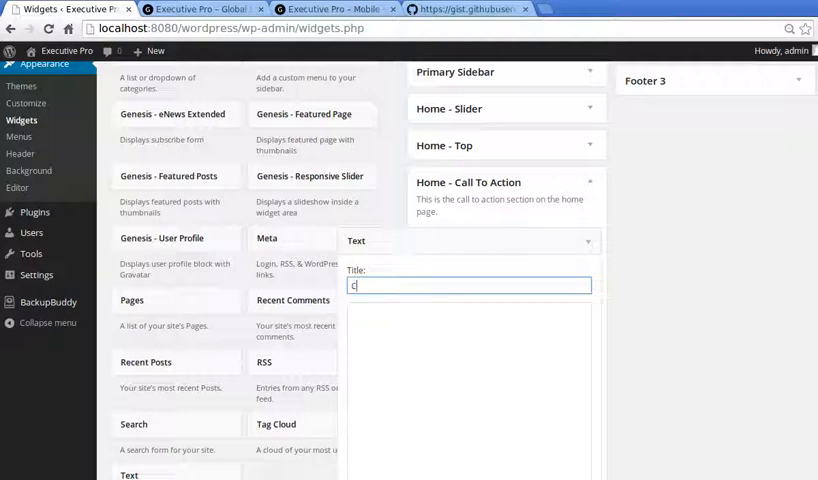
text(all To Act)
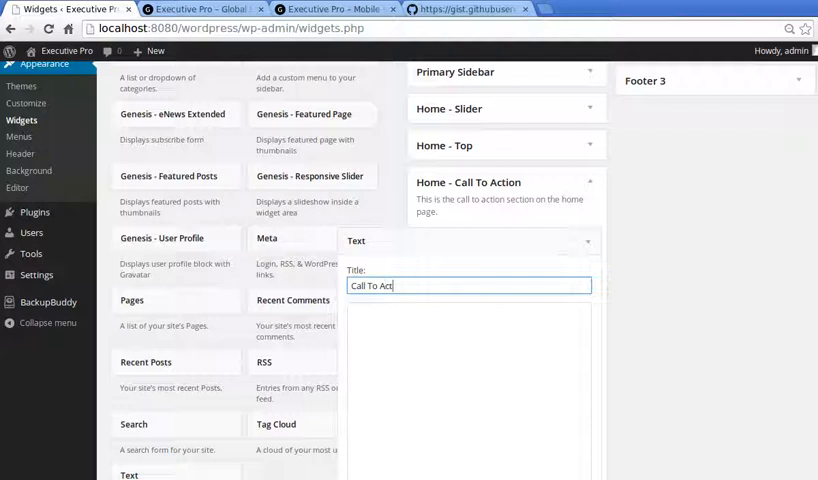
text(ion)
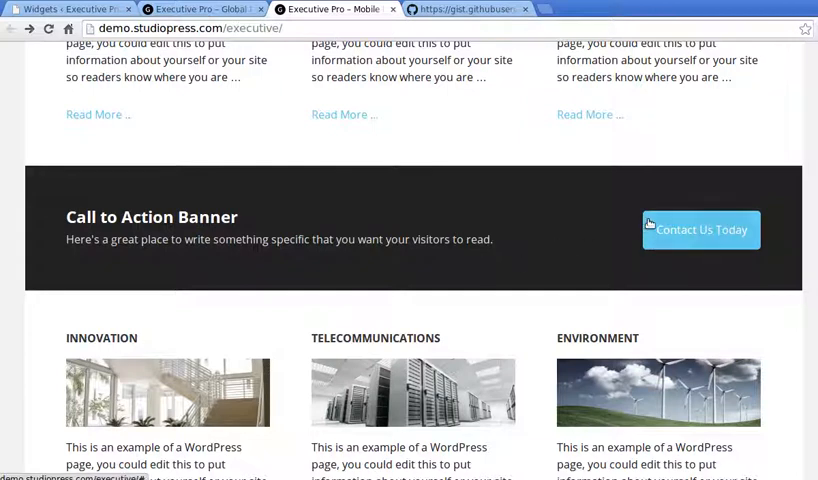
mouse_move(464, 48)
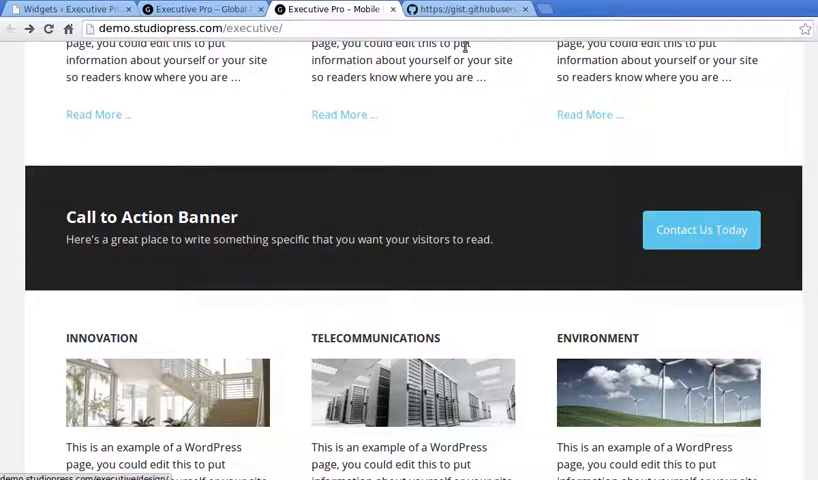
Copy the raw call-to-action-banner HTML from the Gist and return to the demo banner.
click(464, 8)
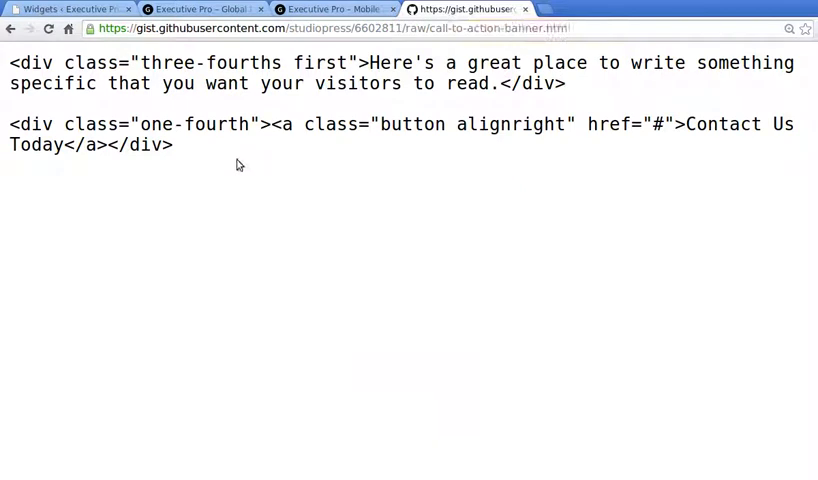
drag(108, 124, 172, 144)
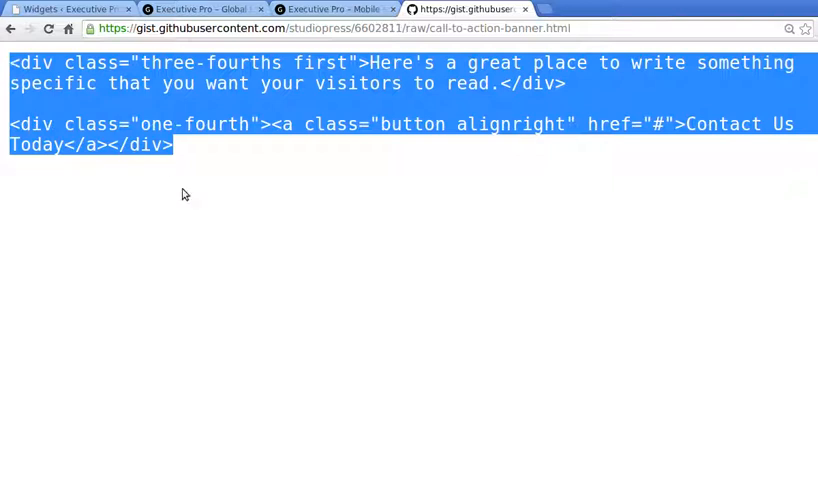
mouse_move(446, 140)
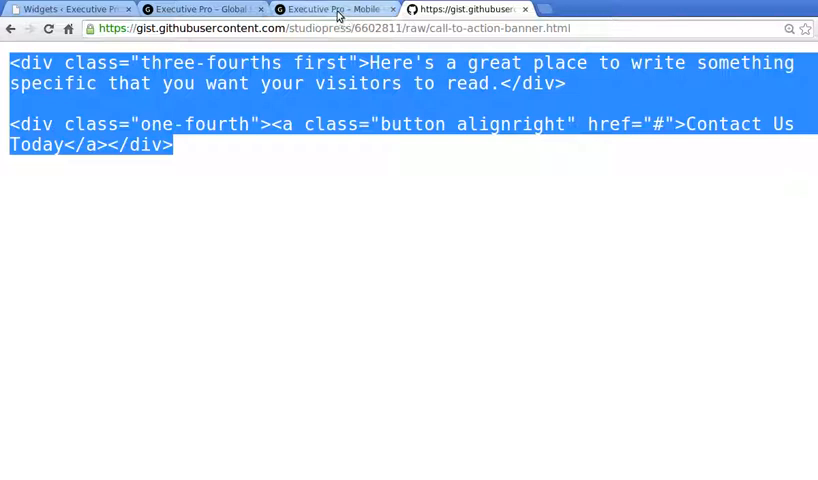
click(336, 8)
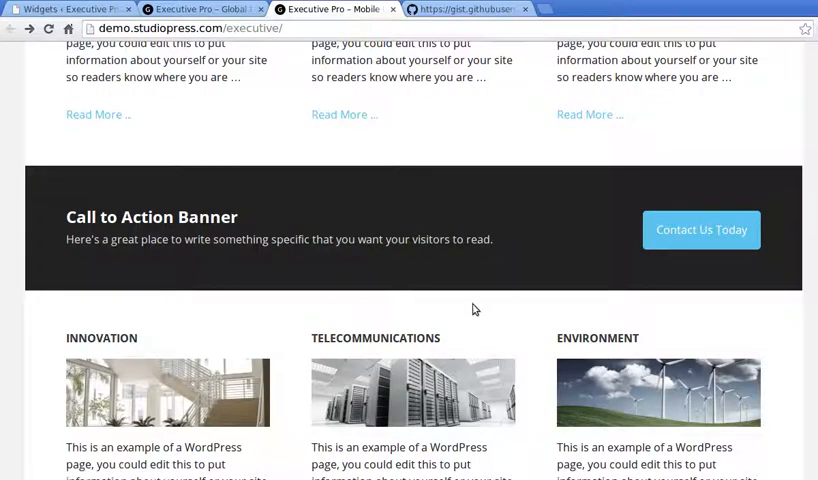
mouse_move(516, 116)
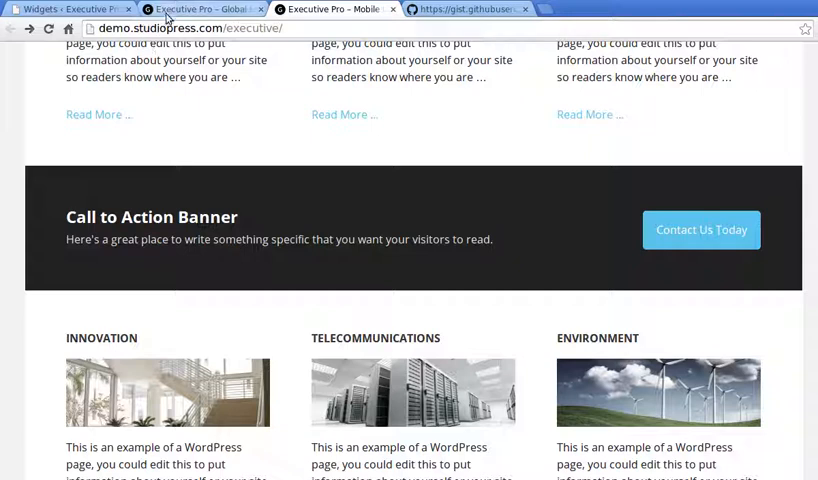
Paste the banner HTML with the Contact Us Today button into the Text widget's content.
click(64, 8)
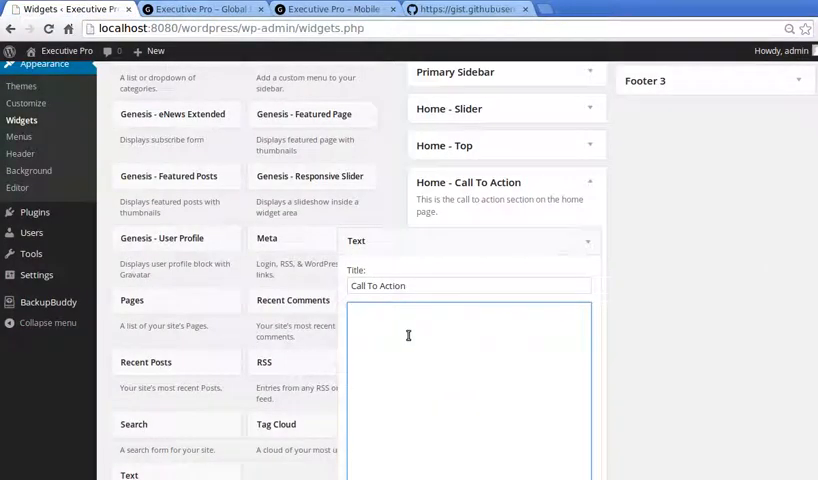
text(<div class="three-fourths first">Here's a great place to write something specific that you want your visitors to read.</div>)
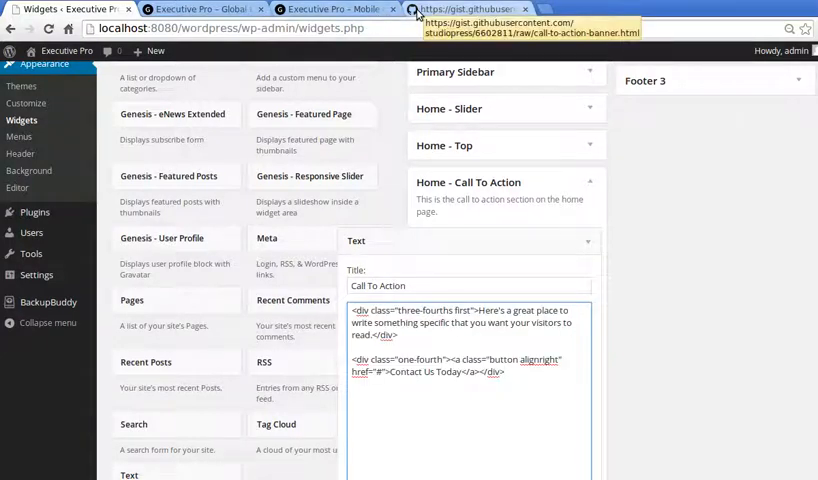
scroll(down, 3)
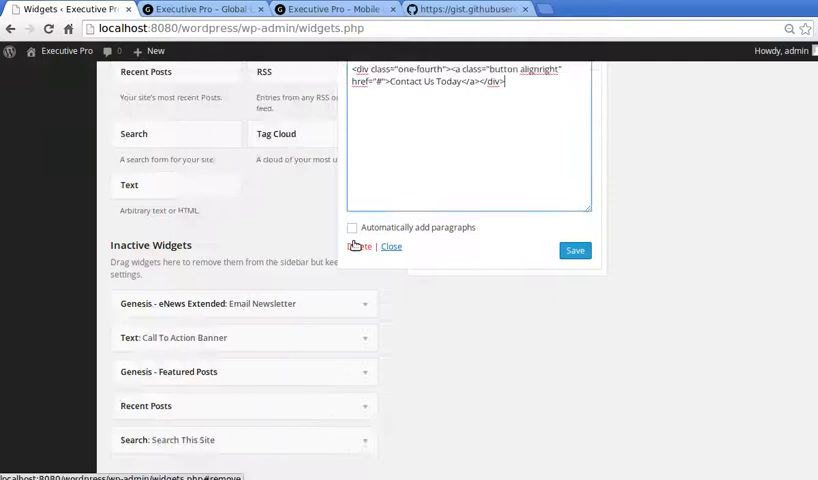
click(352, 228)
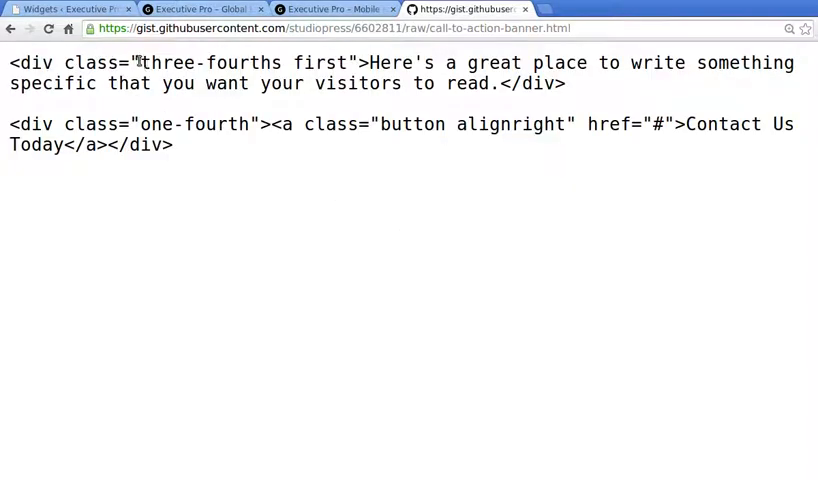
double_click(196, 62)
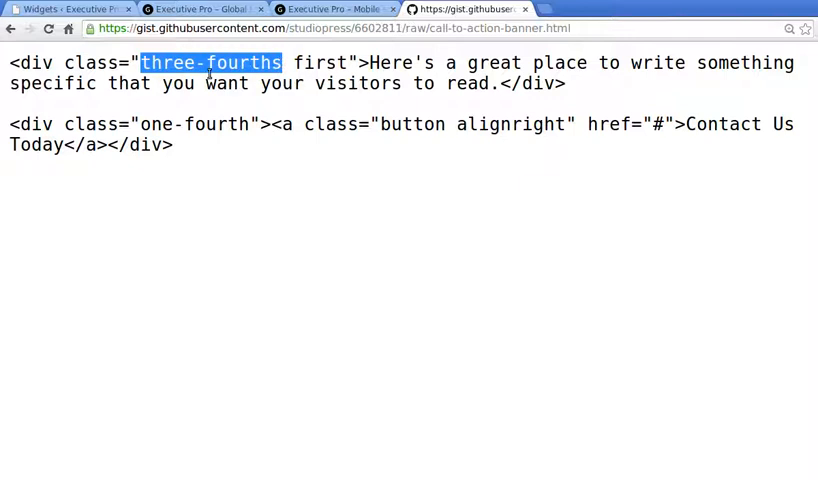
double_click(170, 122)
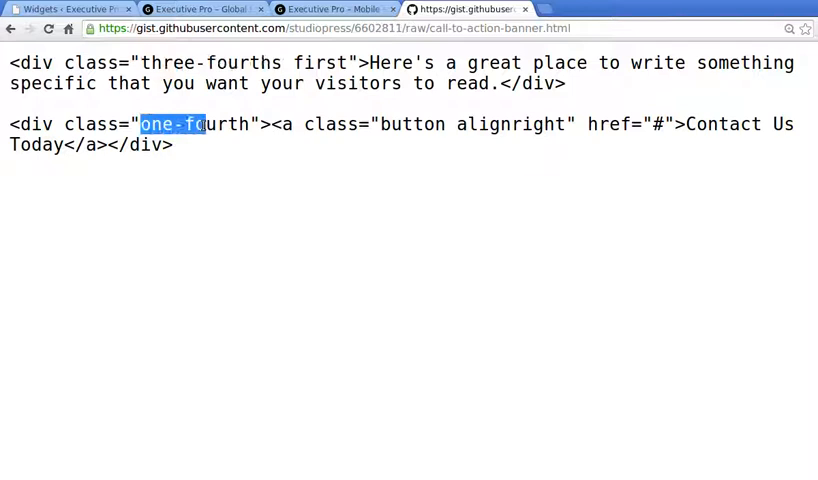
double_click(196, 124)
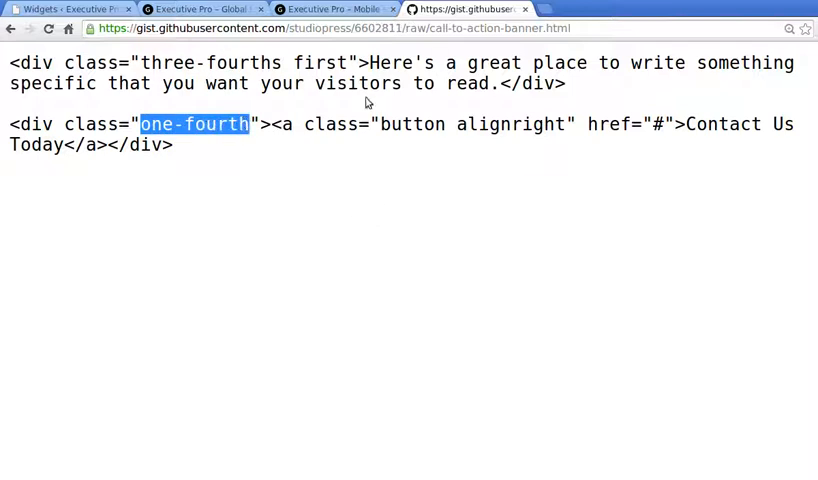
click(368, 62)
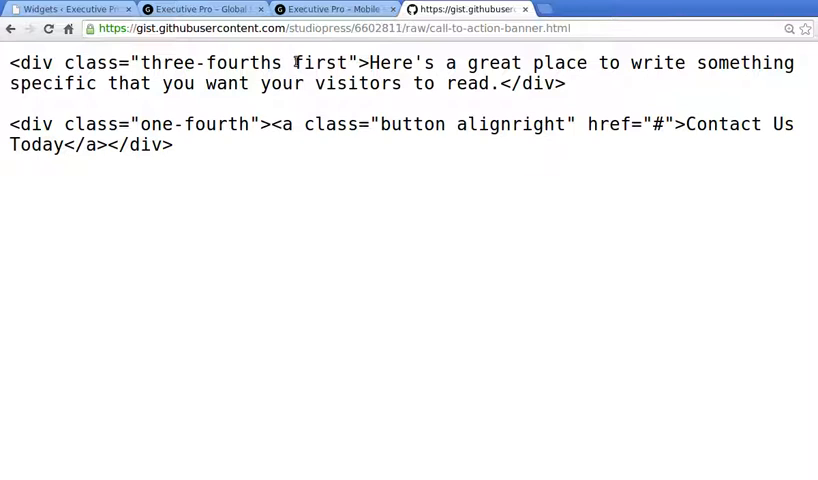
double_click(320, 62)
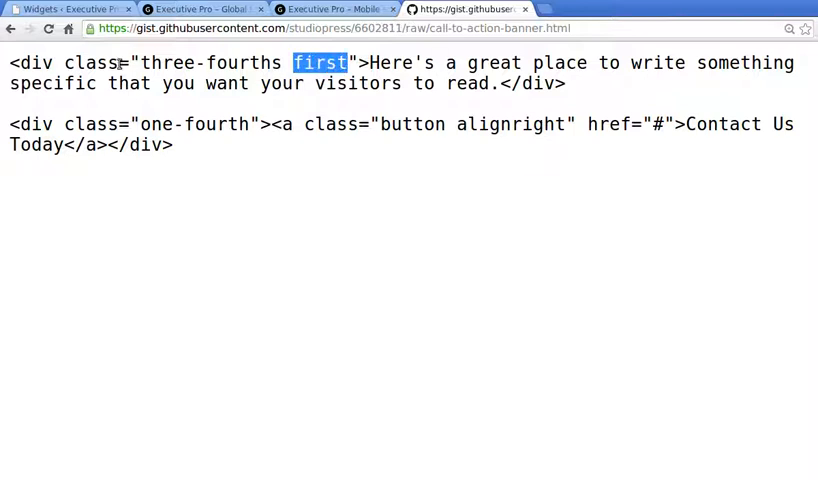
mouse_move(216, 62)
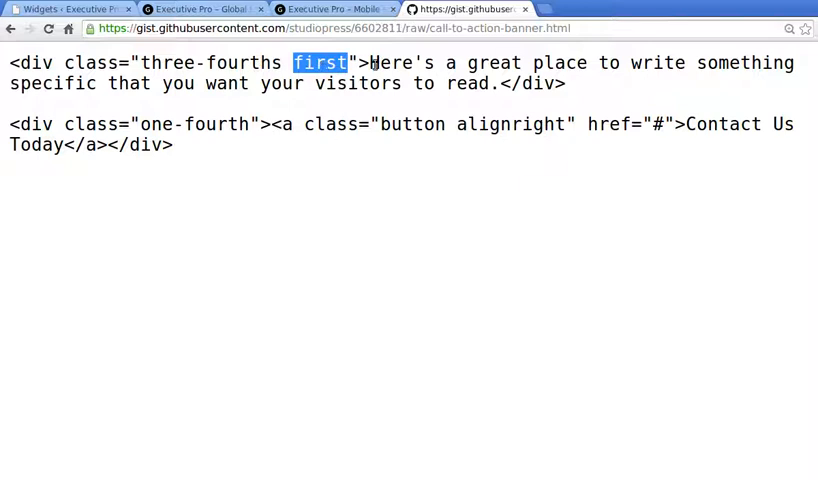
drag(368, 62, 448, 84)
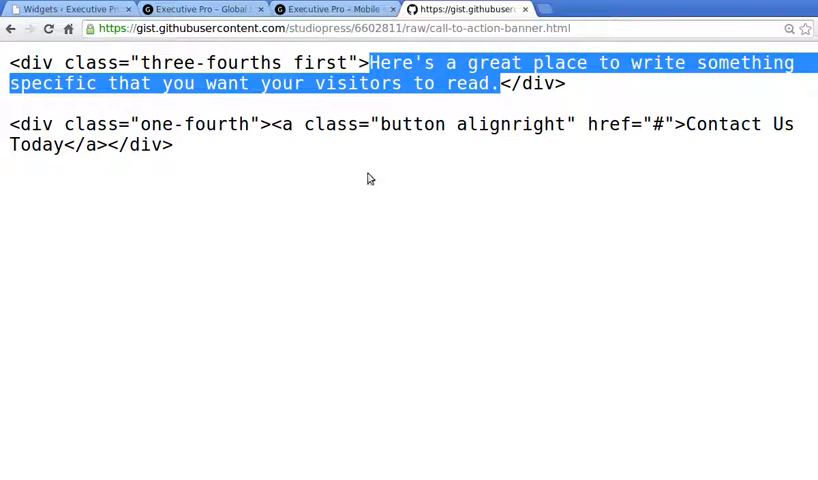
mouse_move(364, 180)
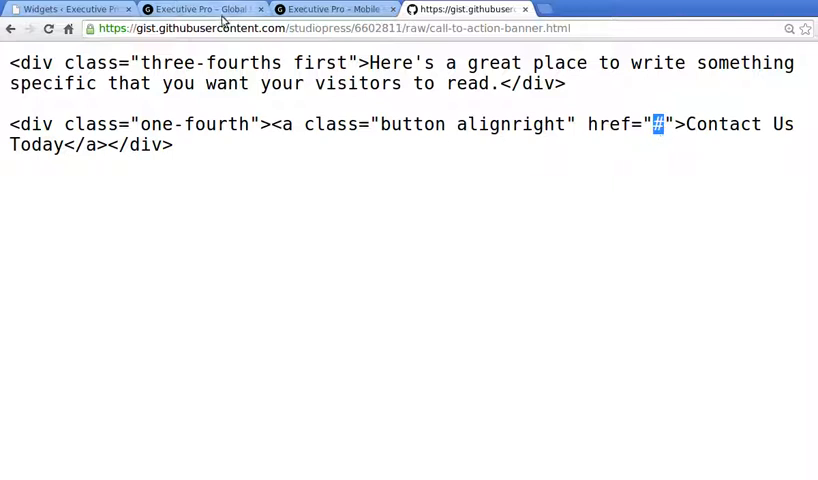
From the demo home page, open the Sample Post With Threaded Comments.
click(200, 8)
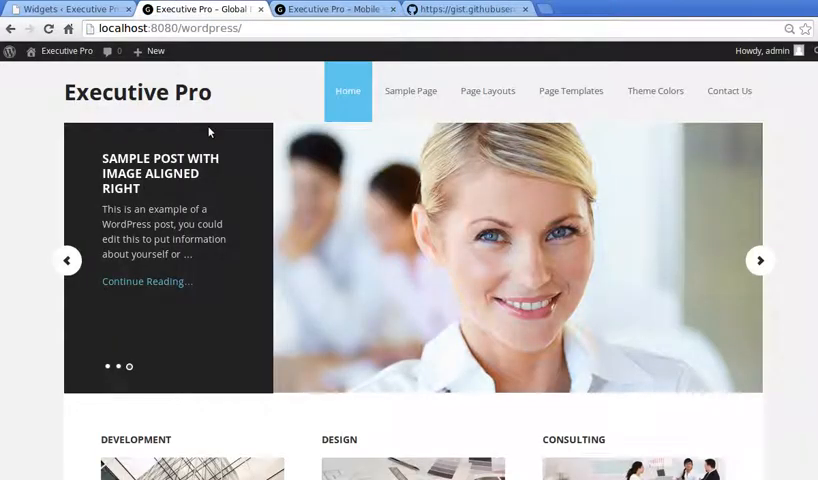
mouse_move(410, 90)
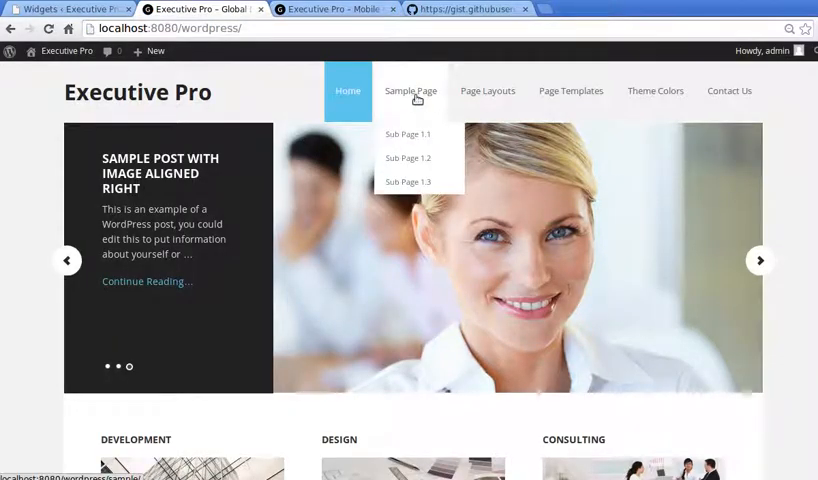
mouse_move(488, 92)
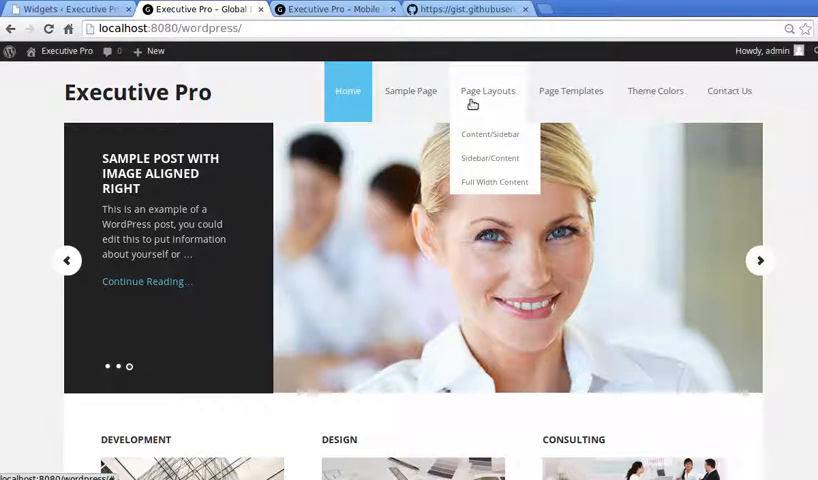
click(490, 134)
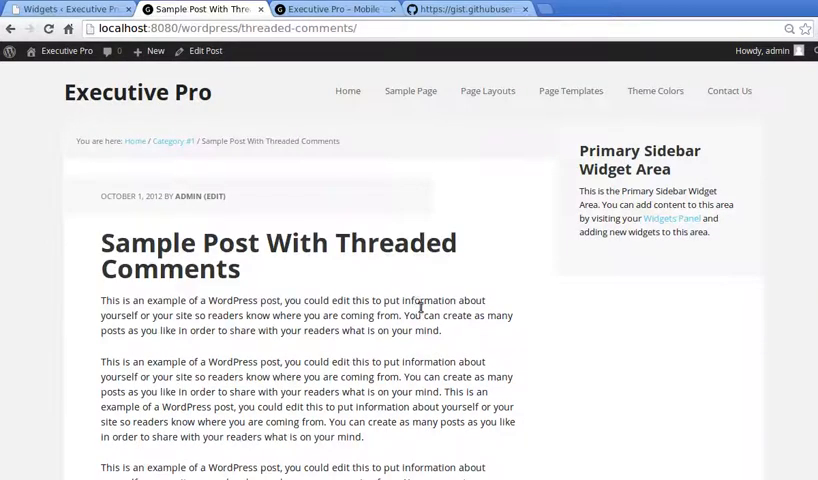
mouse_move(360, 286)
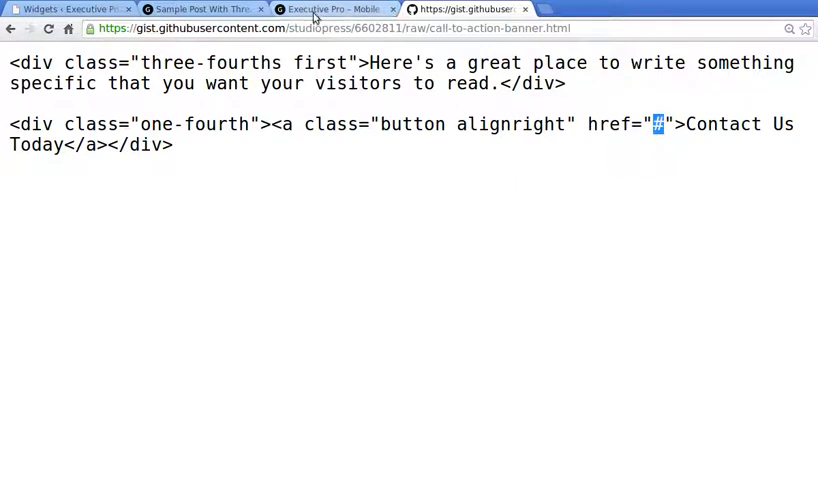
click(64, 8)
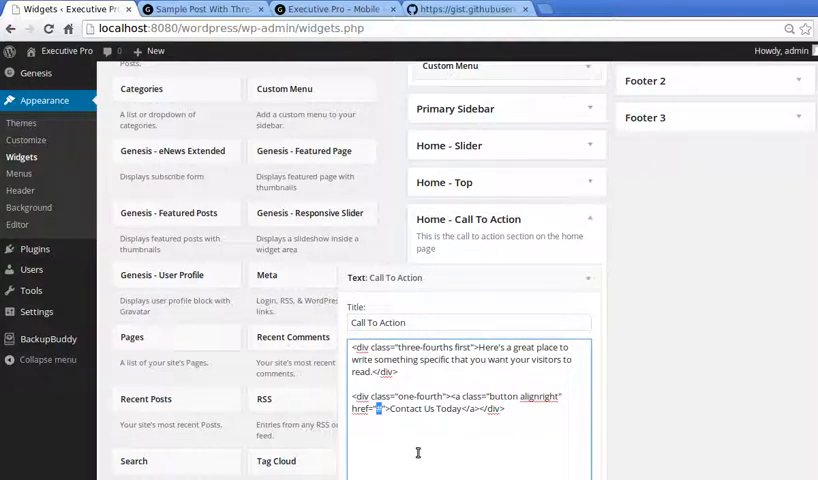
text(http://localhost:8080/wordpress/threaded-comments/)
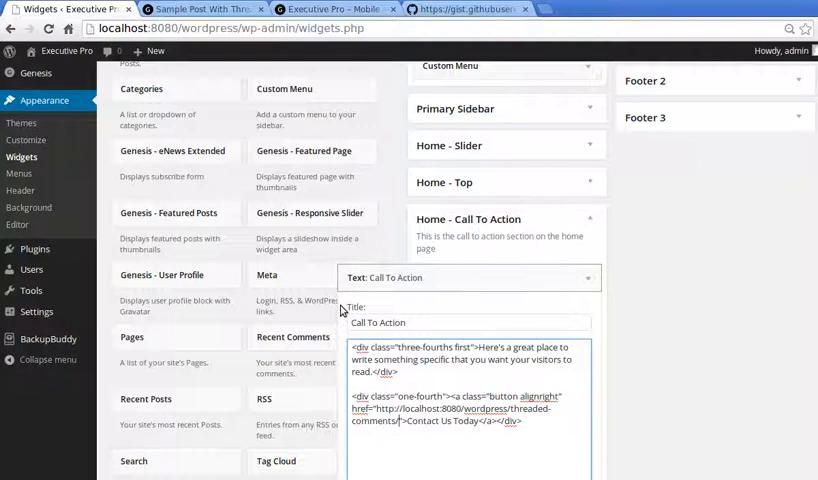
scroll(down, 3)
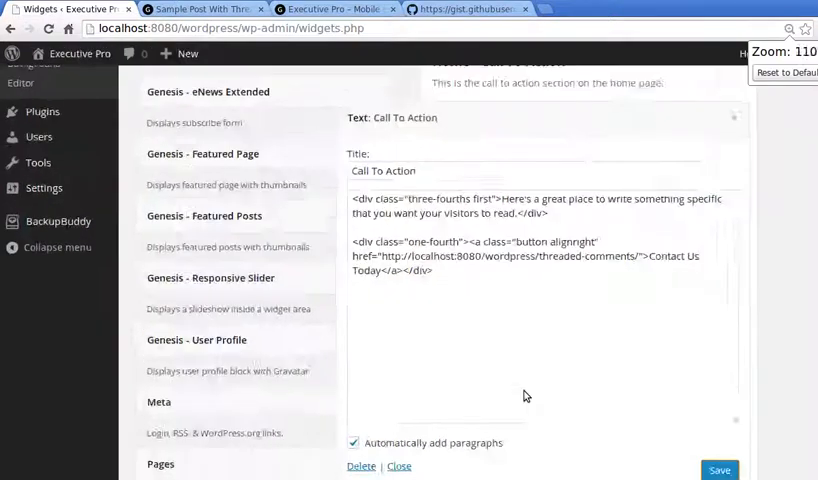
key(ctrl+plus)
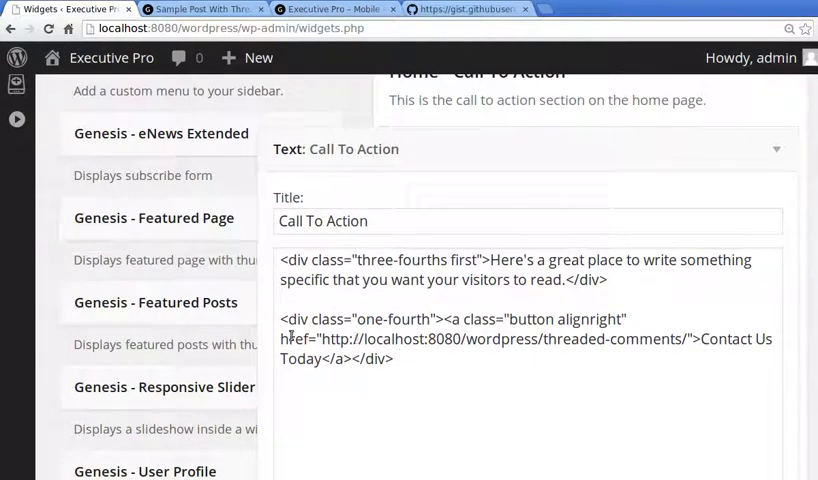
Highlight the new link address in the widget code to verify it, then scroll toward Save.
double_click(298, 338)
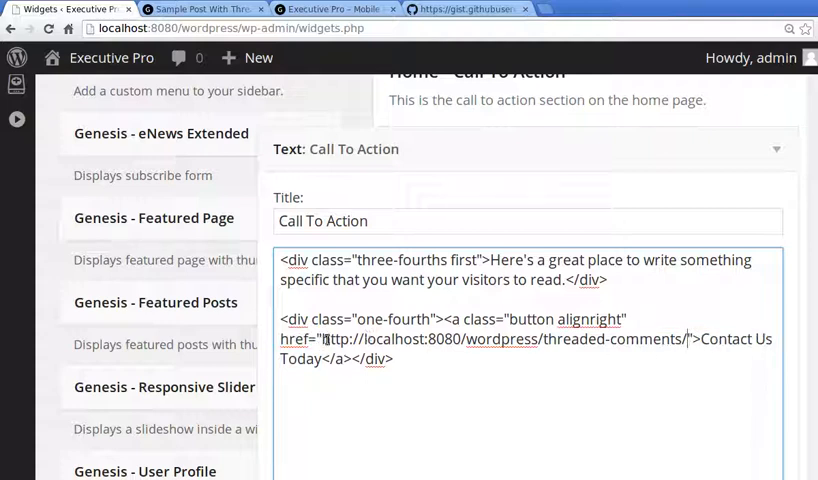
drag(328, 338, 664, 338)
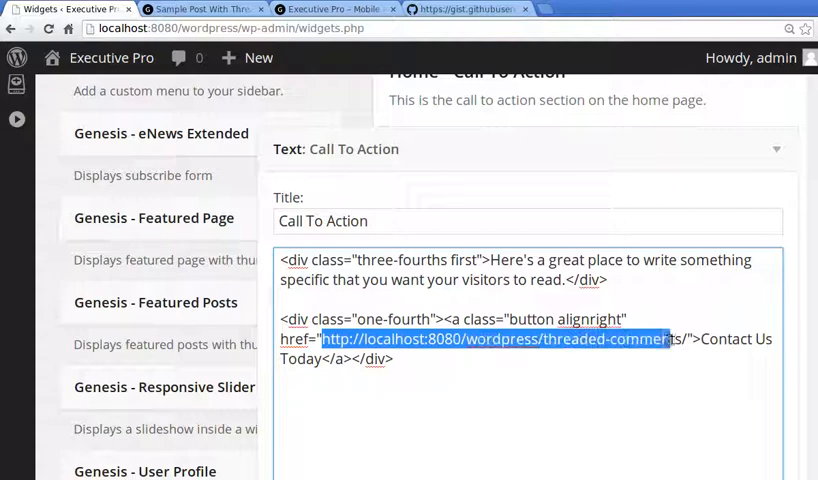
scroll(down, 3)
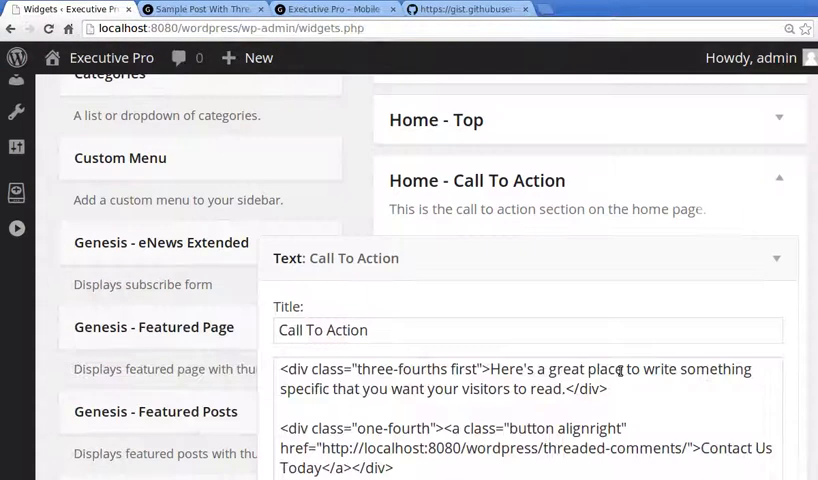
scroll(down, 3)
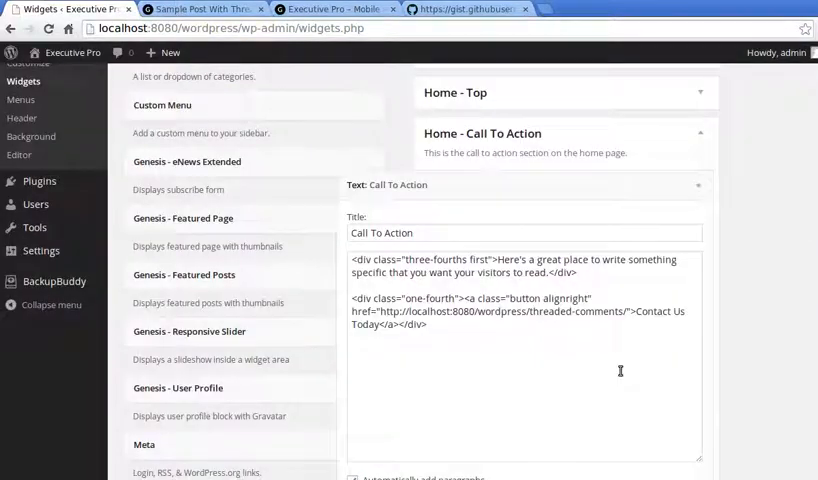
Return to the local site home page and scroll to the dark Call To Action banner.
click(200, 8)
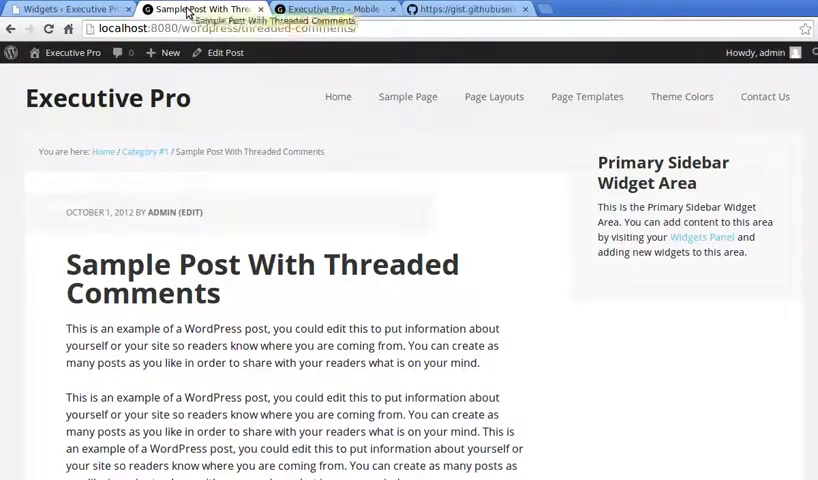
click(338, 96)
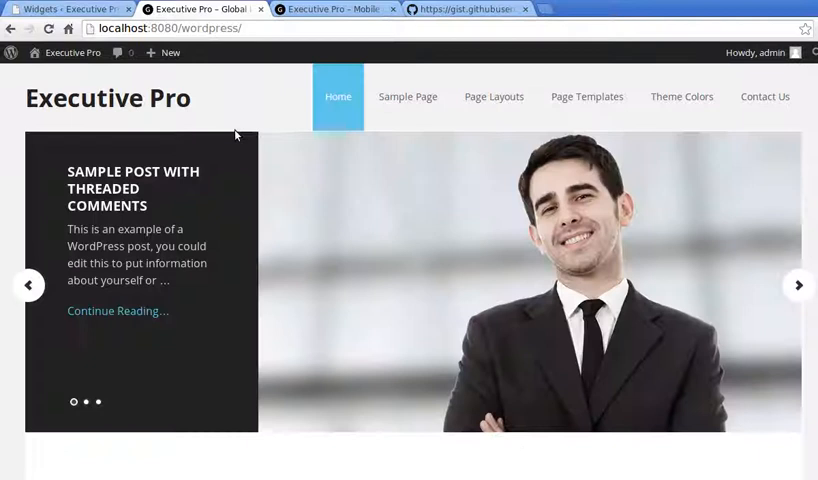
scroll(down, 3)
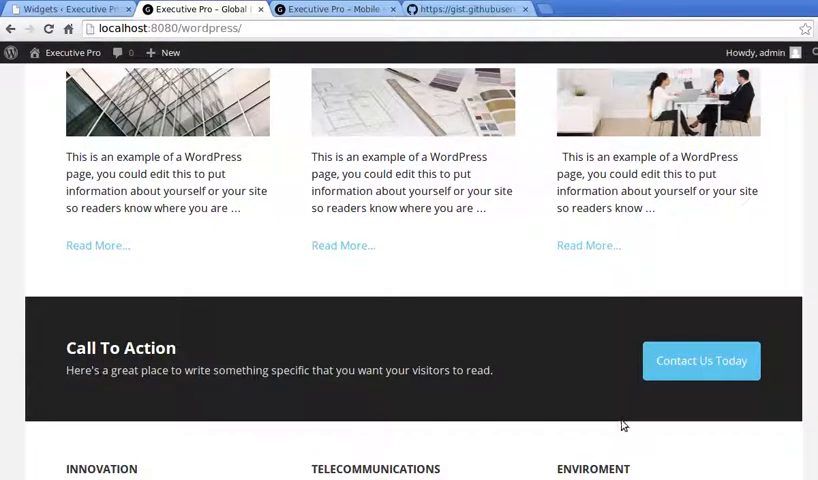
scroll(down, 3)
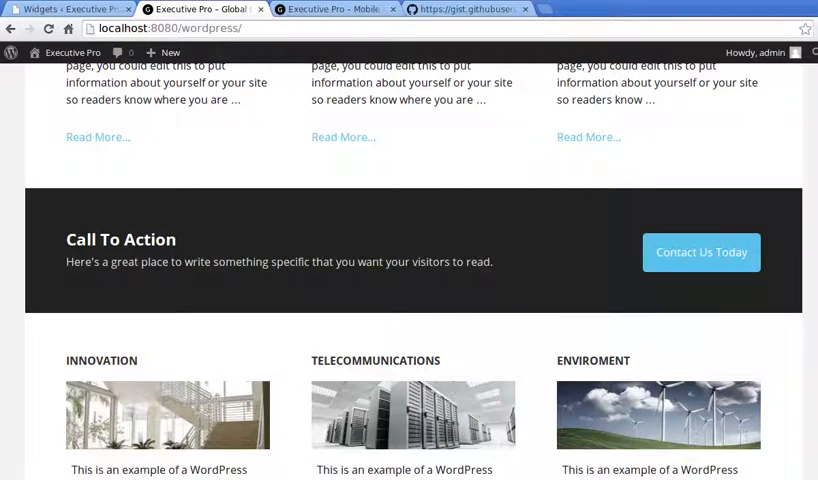